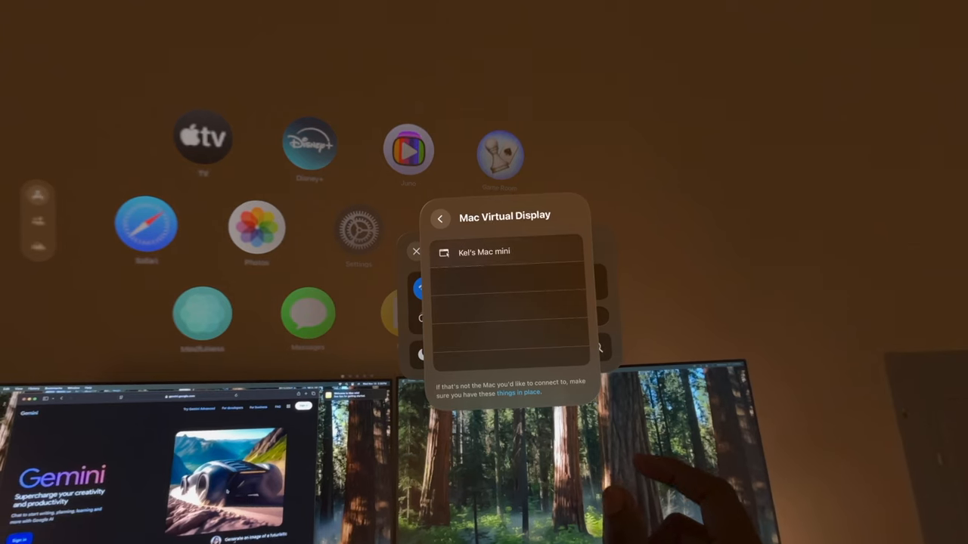
pyautogui.click(484, 251)
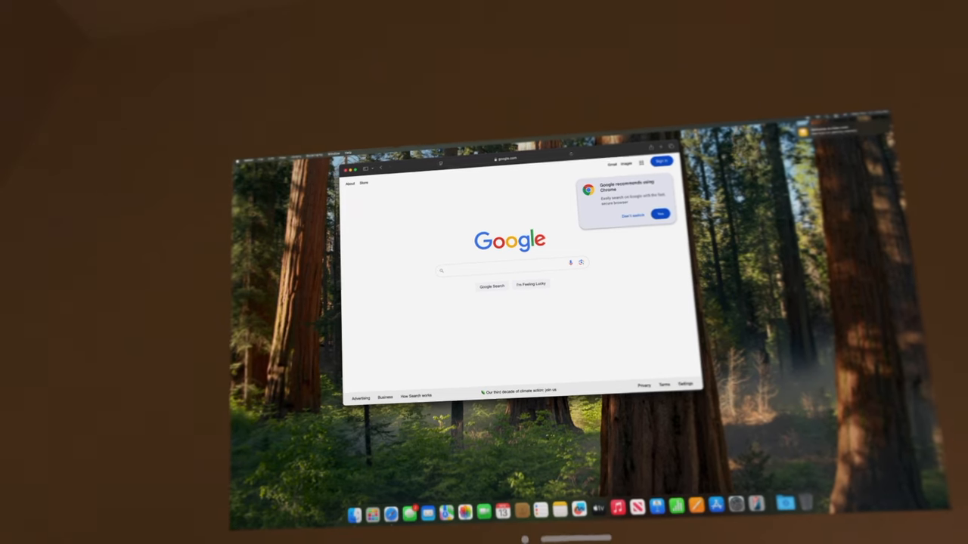
# Search Google for 'apple' in Chrome on the mirrored Mac desktop
pyautogui.write('apple')
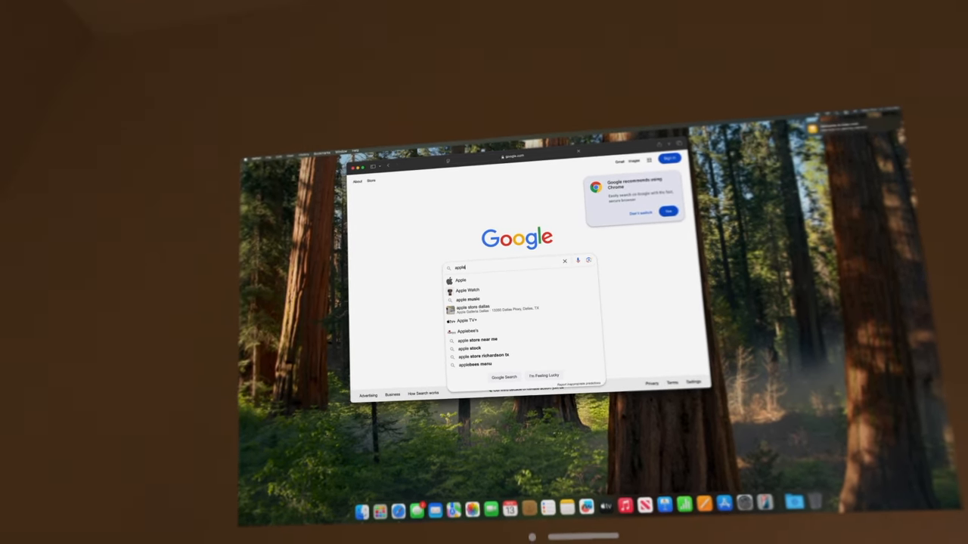
pyautogui.press('enter')
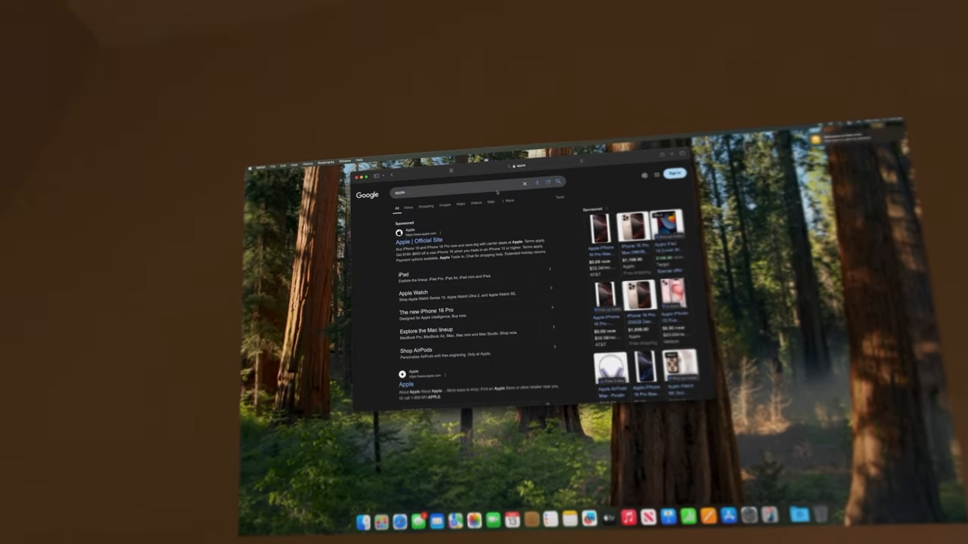